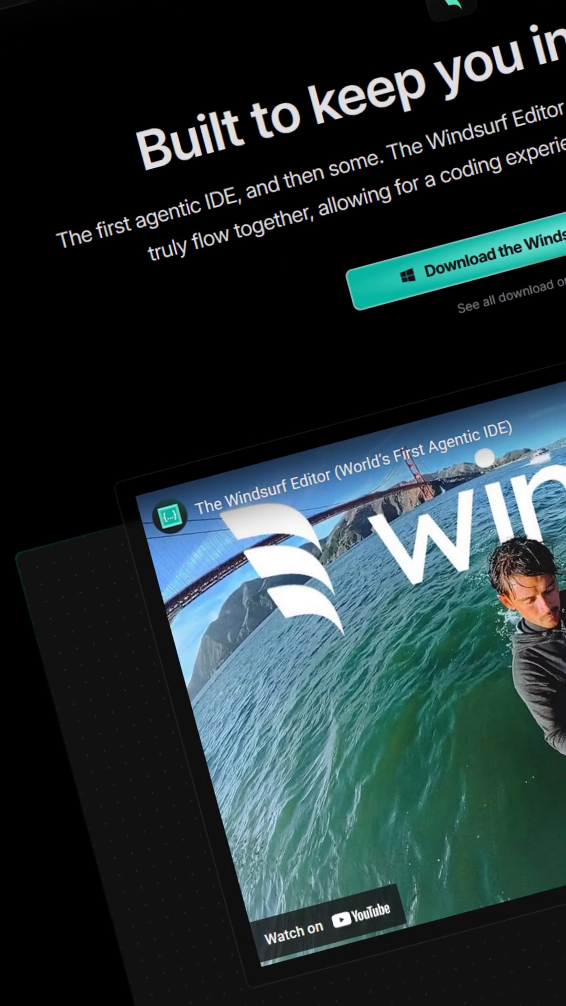
In Package Manager, add a package by pasting its git URL.
scroll("down", 3)
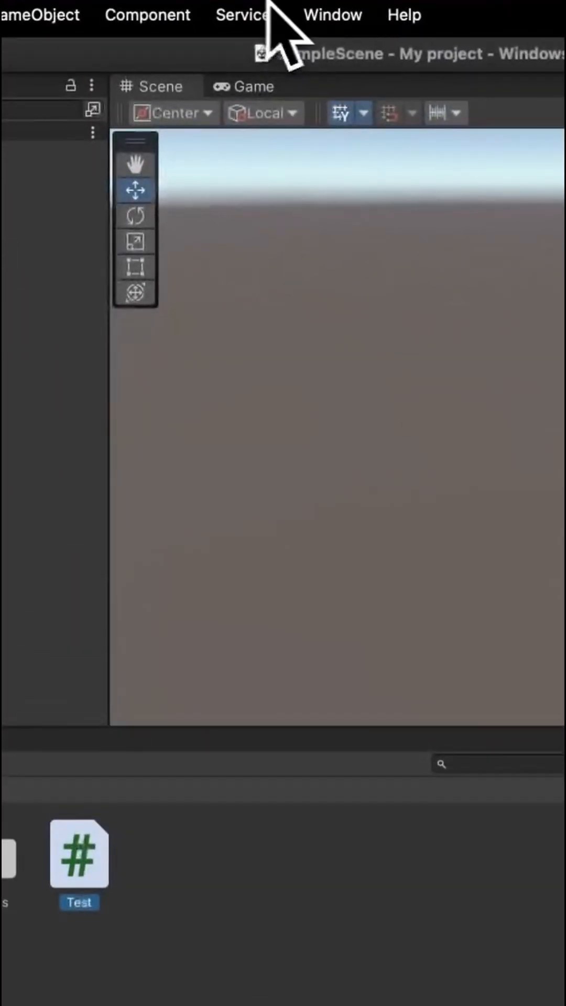
left_click(332, 14)
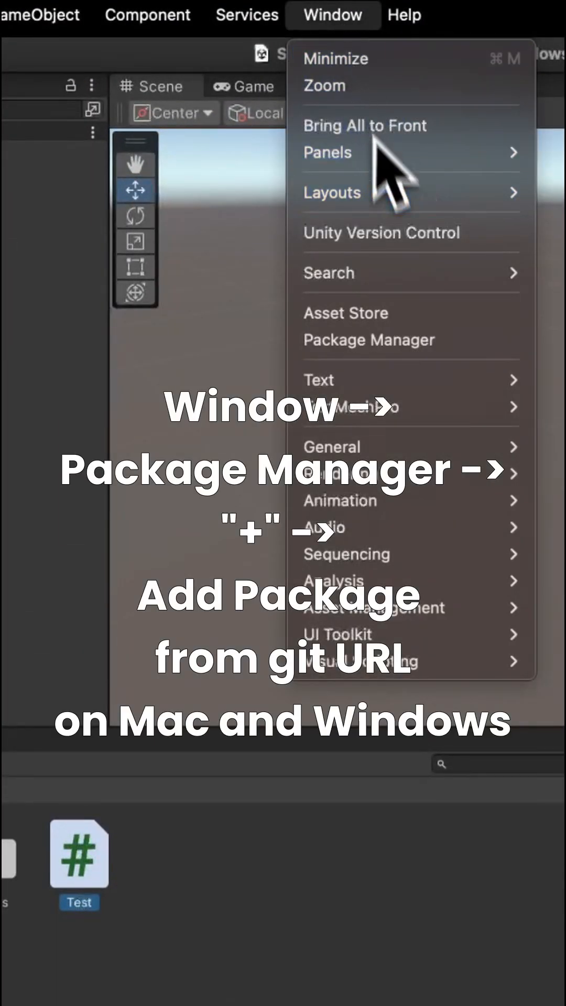
left_click(369, 340)
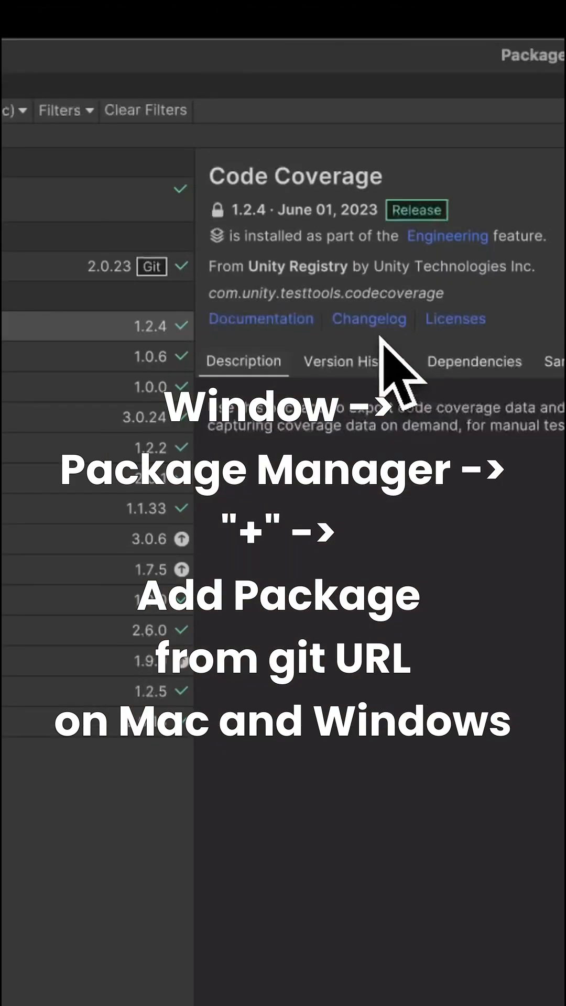
left_click(19, 105)
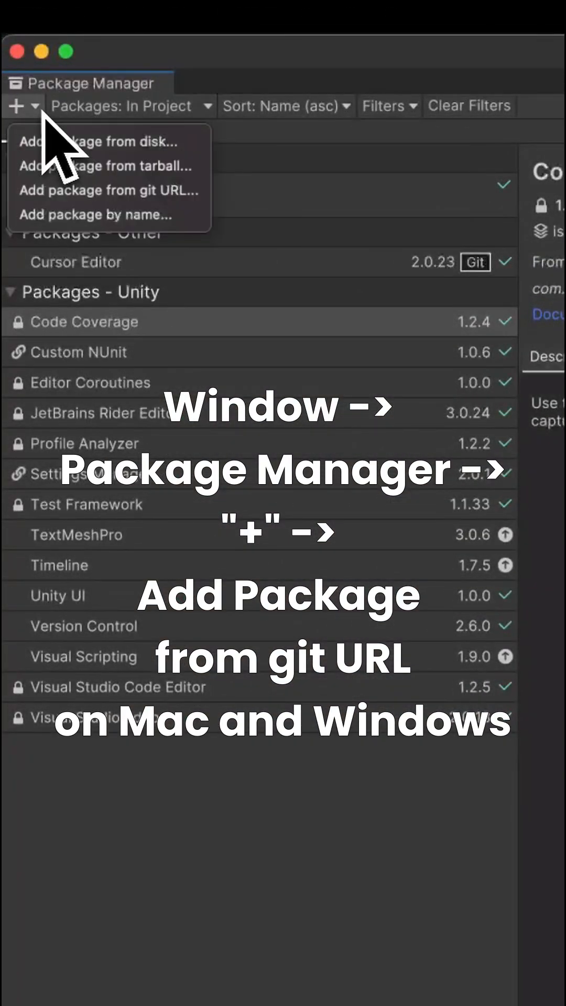
left_click(109, 190)
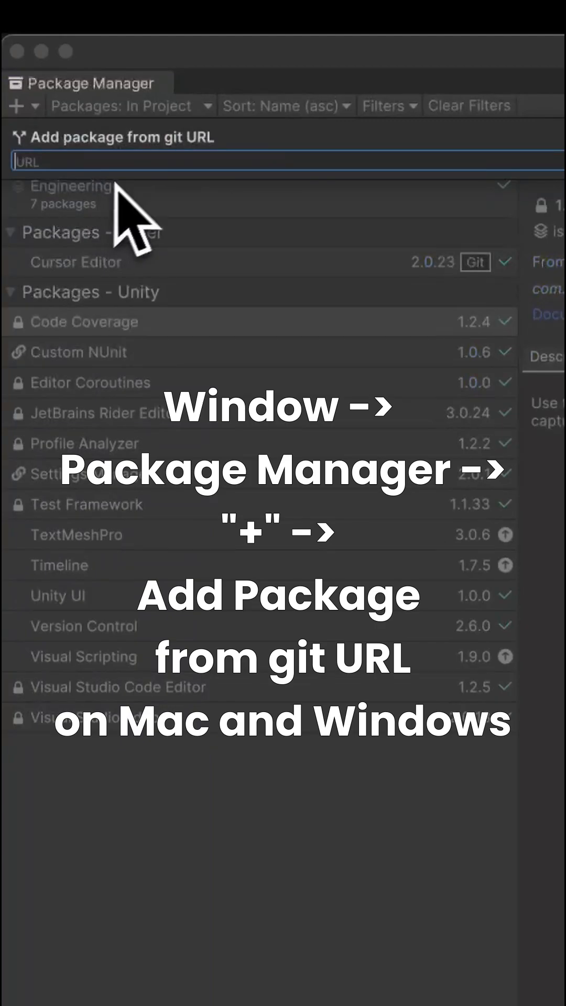
key("cmd+v")
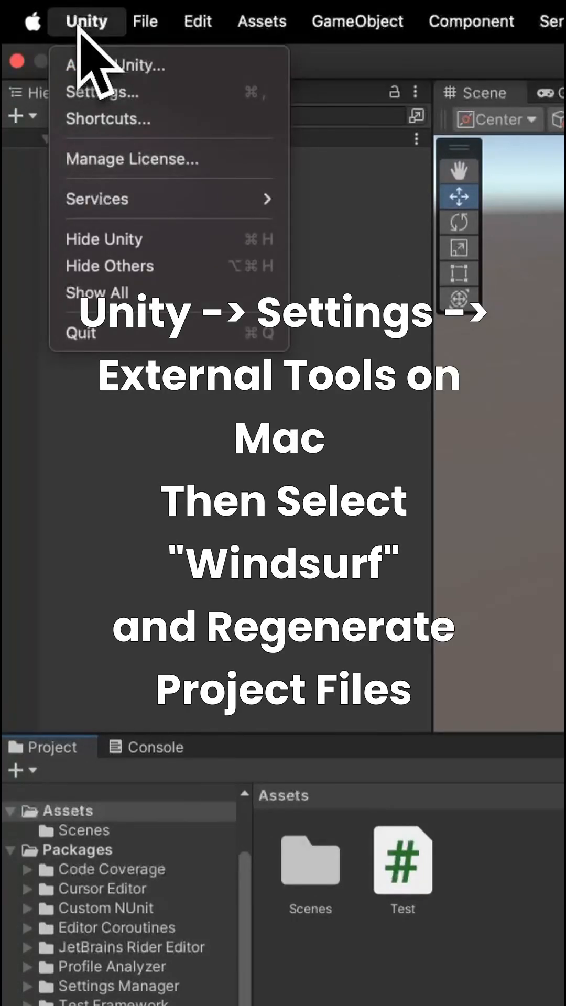
Set External Script Editor to Windsurf in External Tools, then open the Test script.
left_click(103, 92)
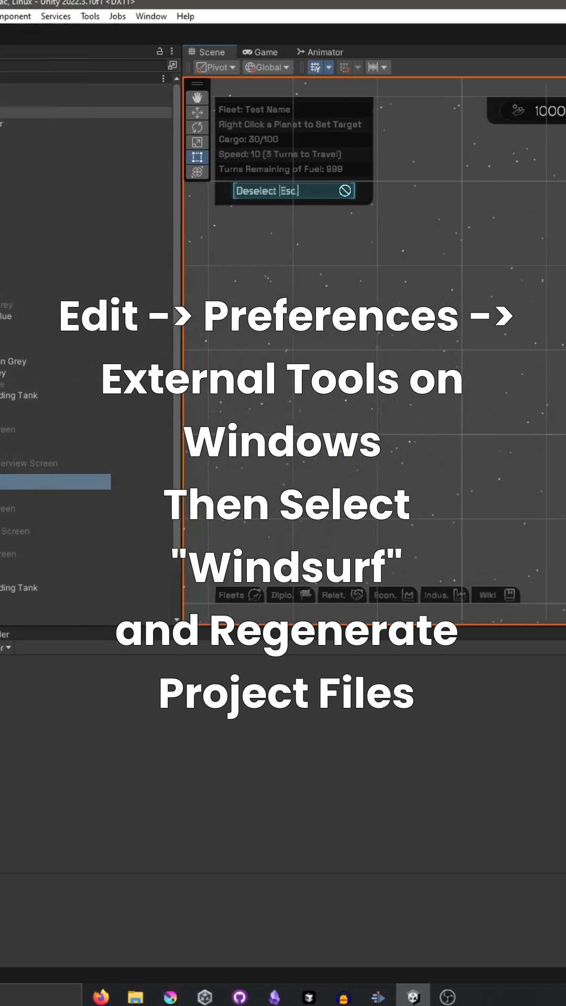
left_click(436, 170)
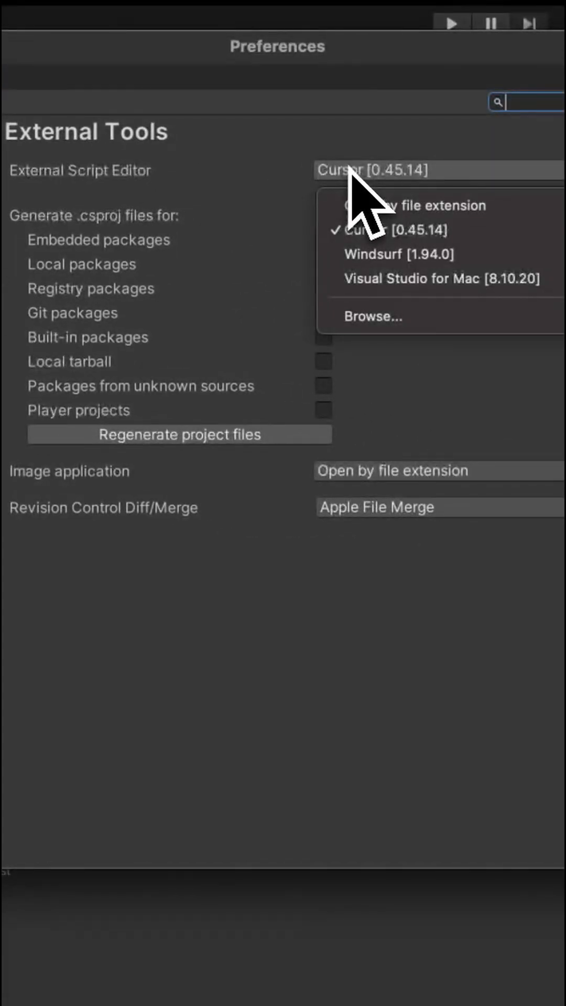
left_click(399, 254)
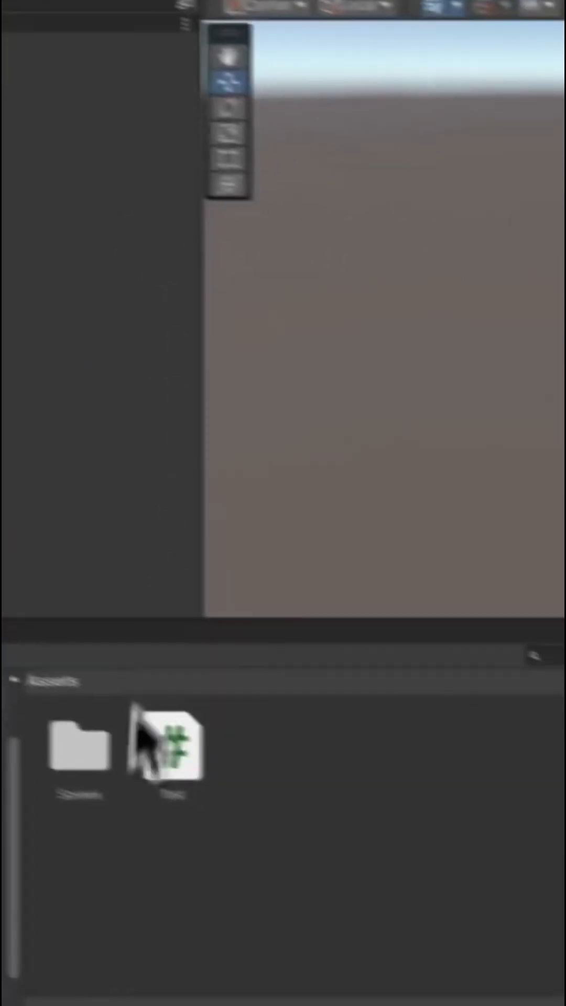
double_click(169, 743)
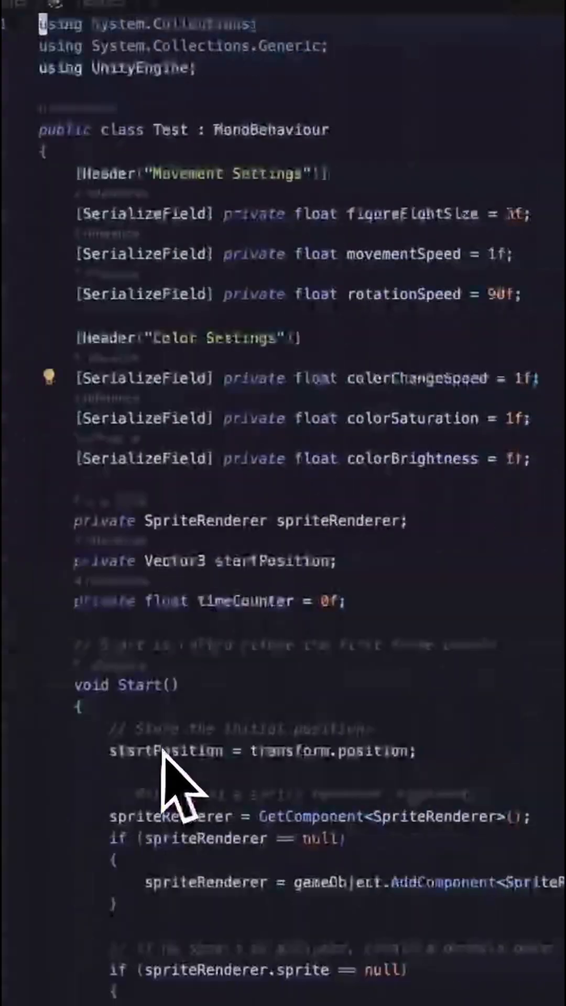